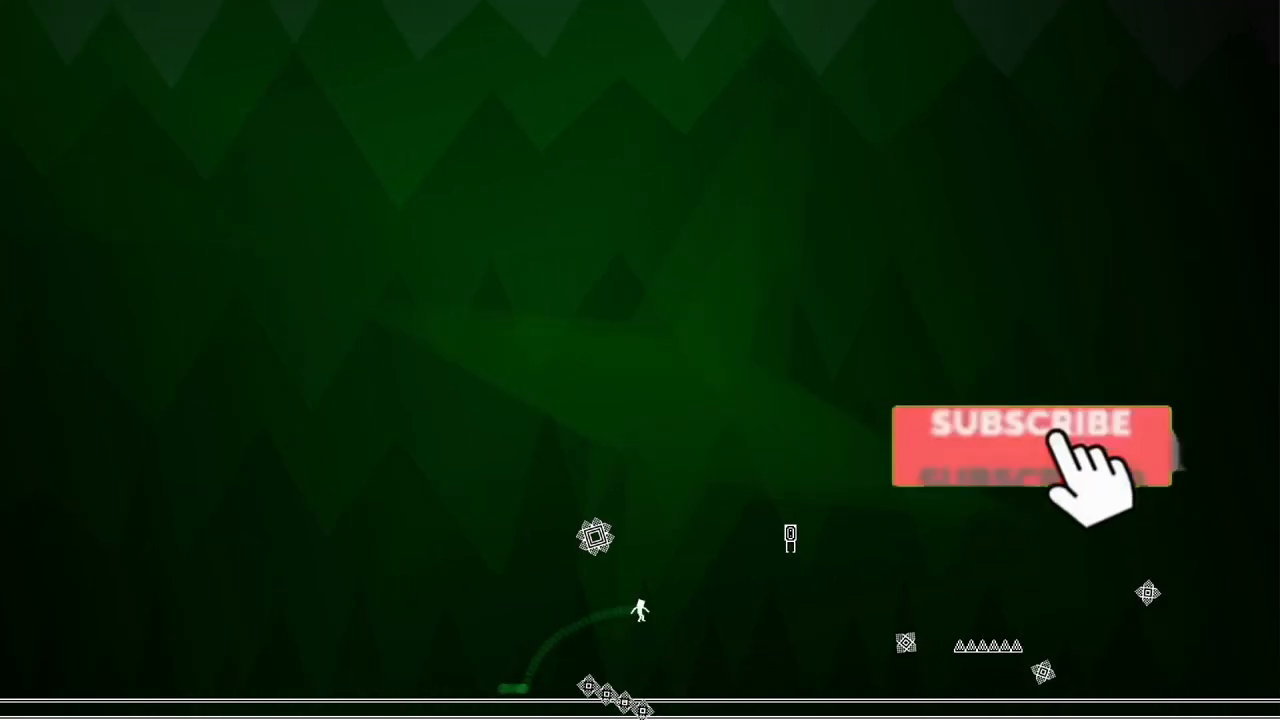
{"action": "left_click", "coordinate": [1032, 448]}
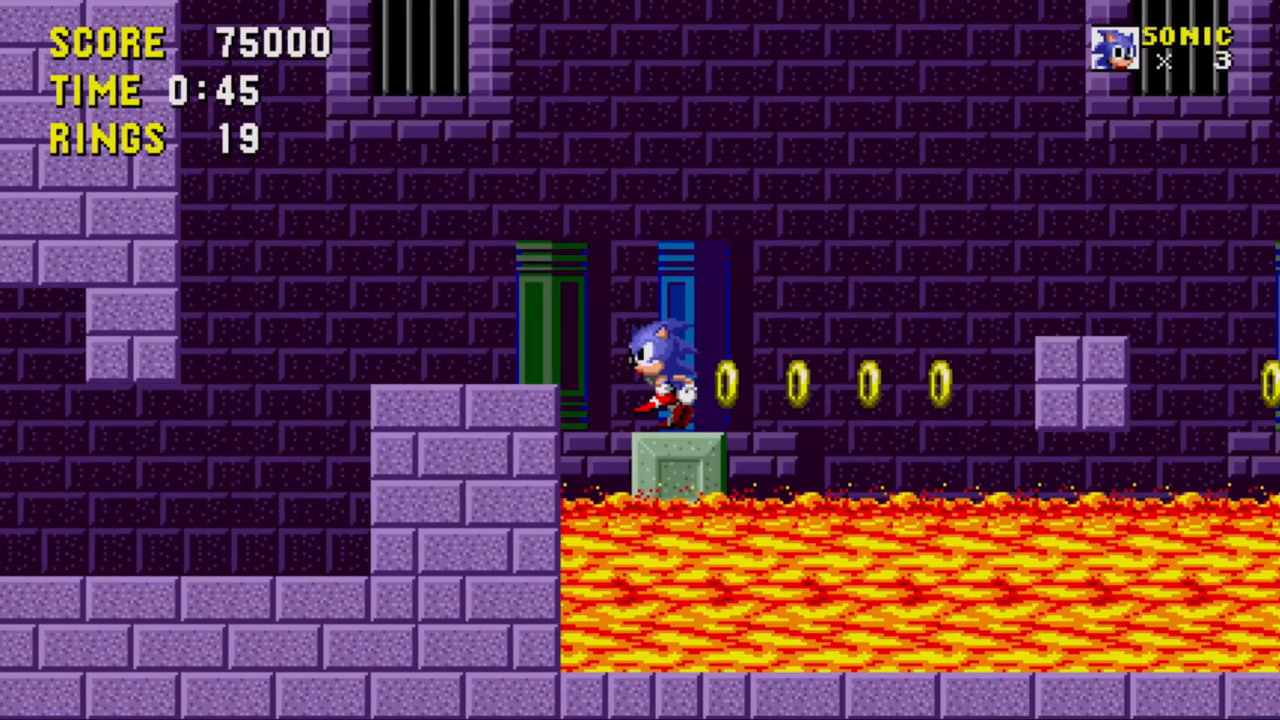
{"action": "key", "text": "Right"}
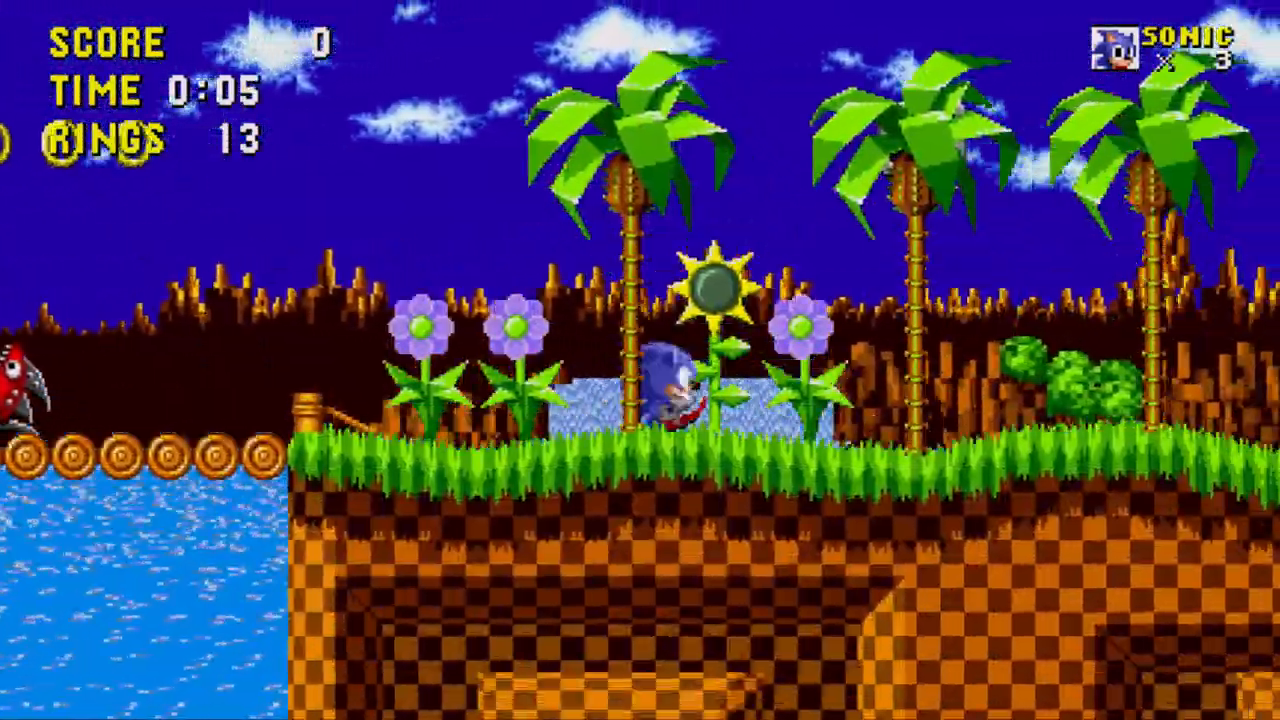
{"action": "key", "text": "Right"}
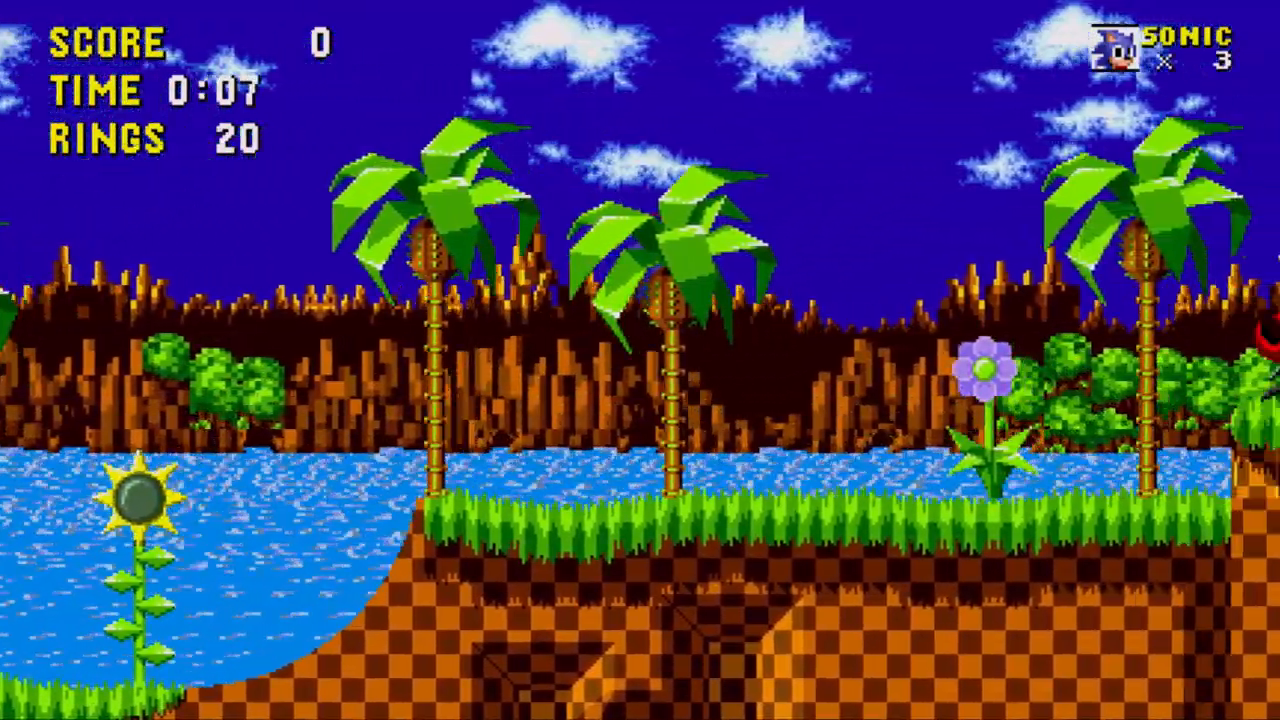